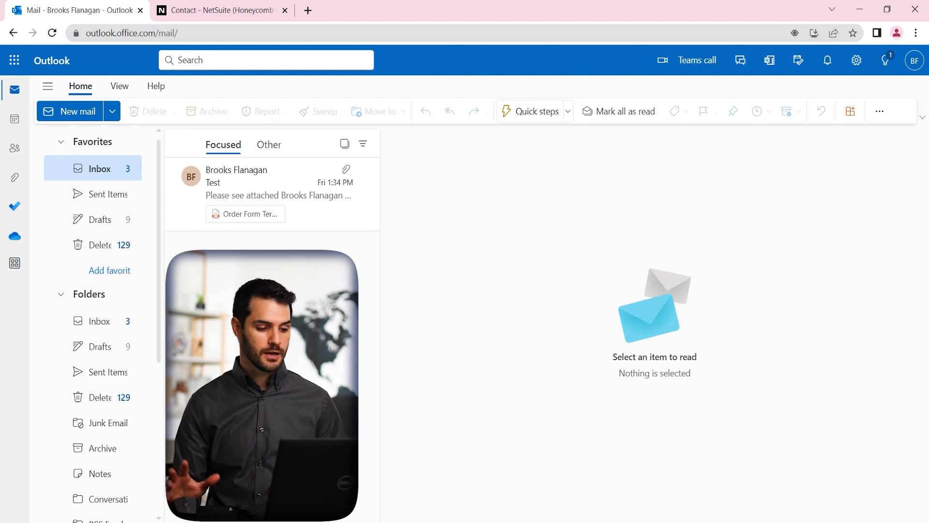
pyautogui.moveTo(291, 218)
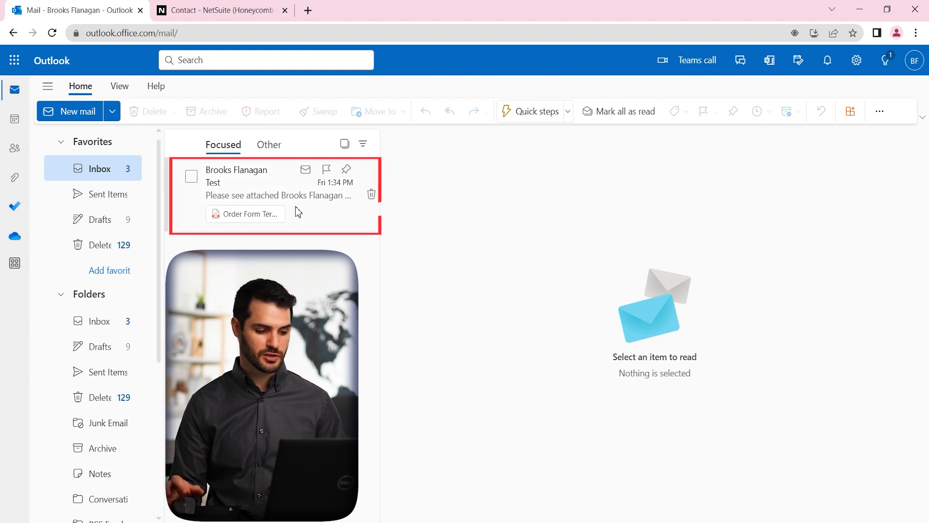
# Step: Open the Test email carrying the Order Form Terms.pdf attachment in the reading pane
pyautogui.click(267, 182)
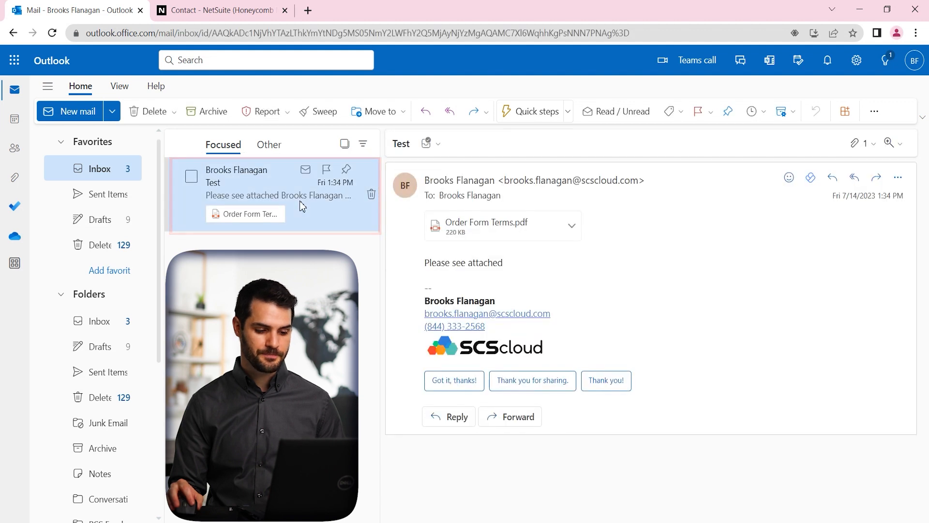
pyautogui.moveTo(604, 276)
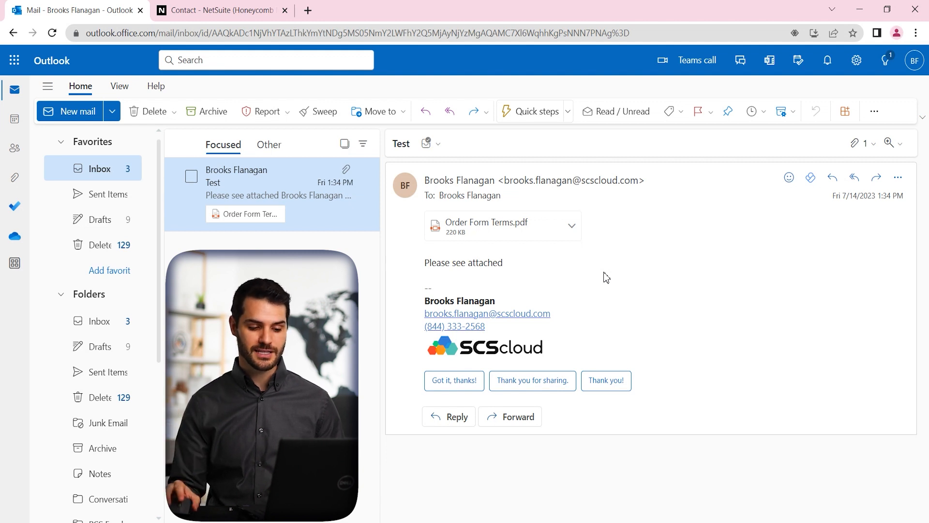
pyautogui.moveTo(847, 242)
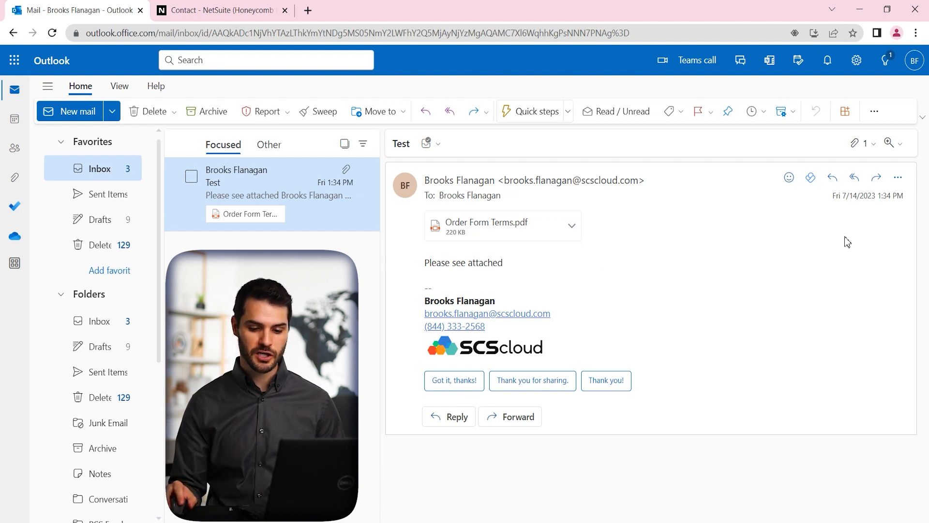
pyautogui.moveTo(896, 177)
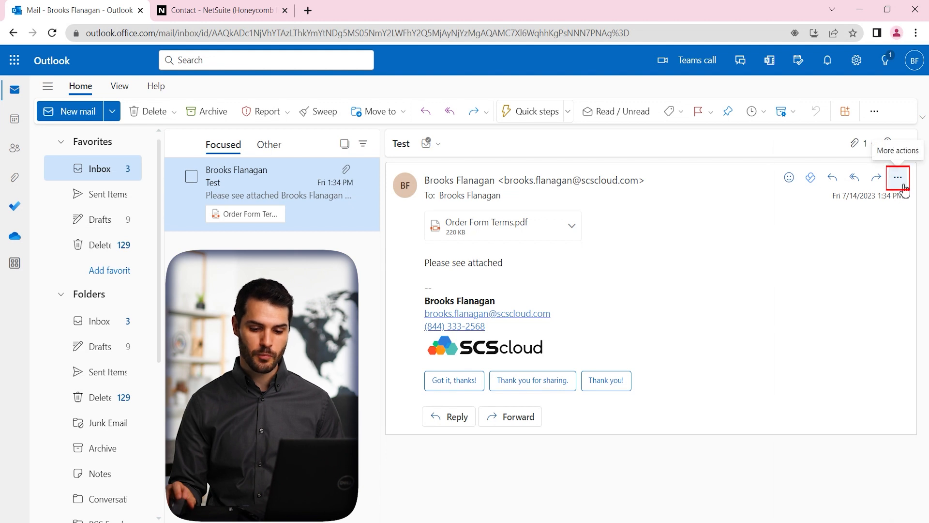
# Step: Launch the Email for NetSuite add-in from the message's More actions menu
pyautogui.click(896, 177)
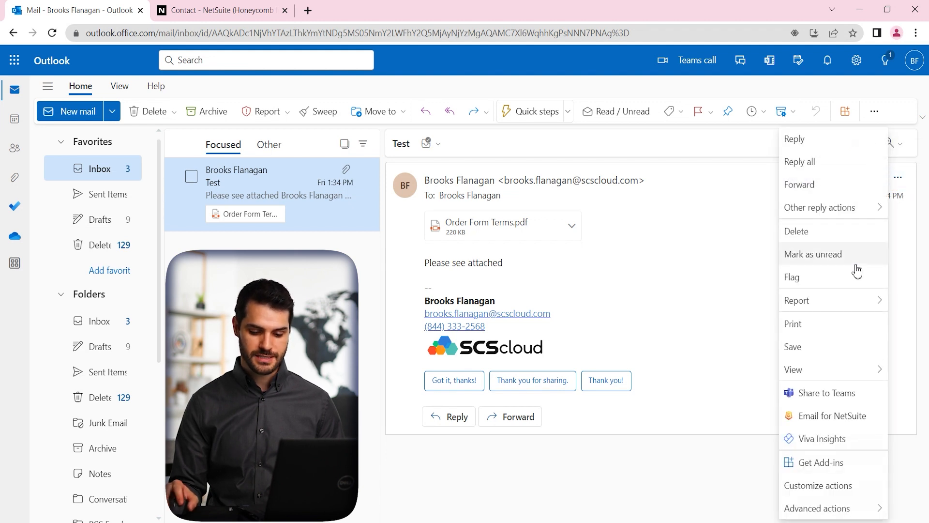
pyautogui.moveTo(832, 415)
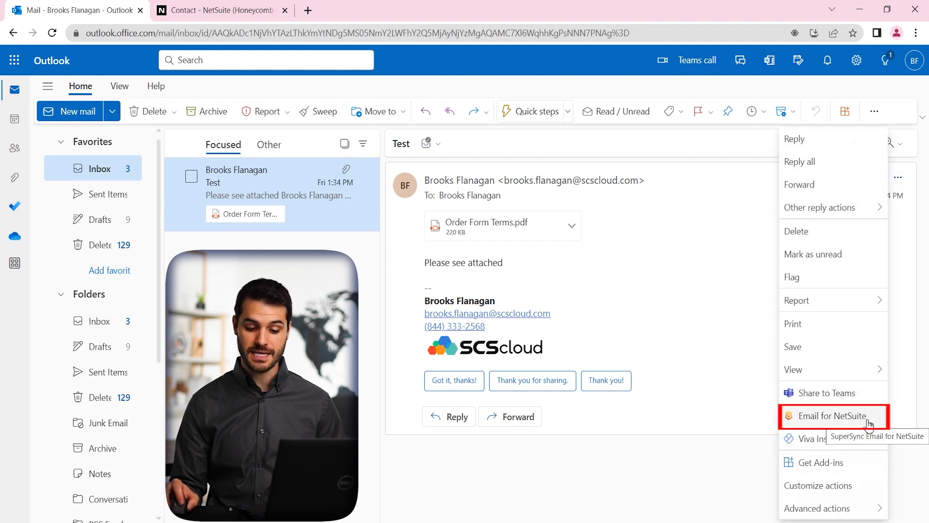
pyautogui.click(831, 415)
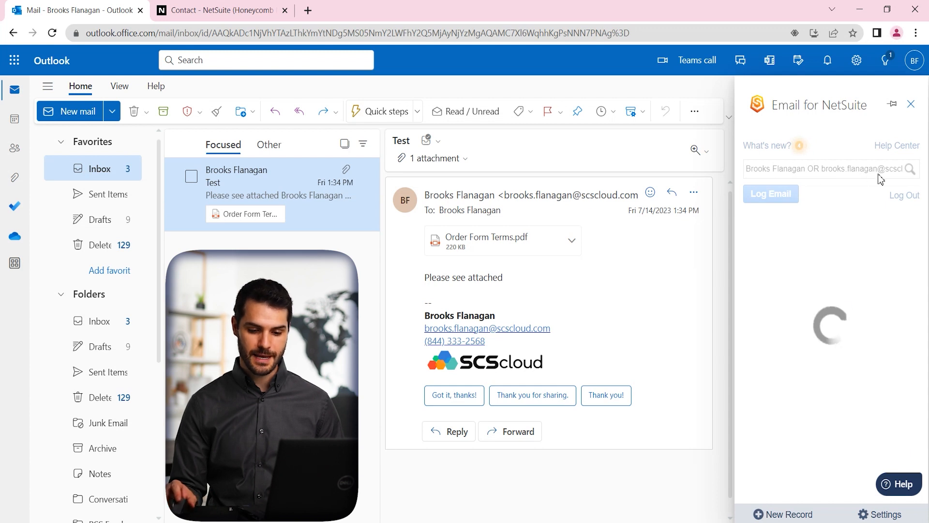
# Step: Search NetSuite for records matching the sender and review the Contacts, Customers and Employees results
pyautogui.click(900, 169)
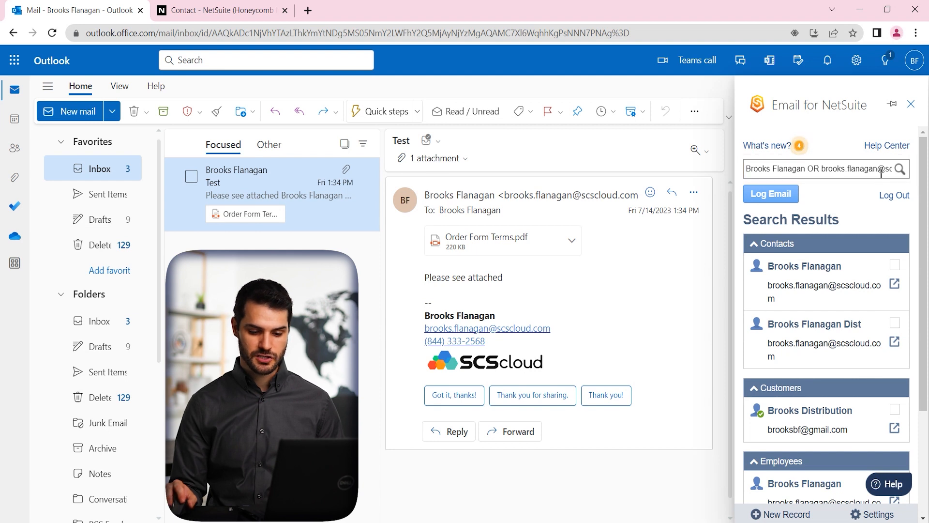
pyautogui.moveTo(827, 291)
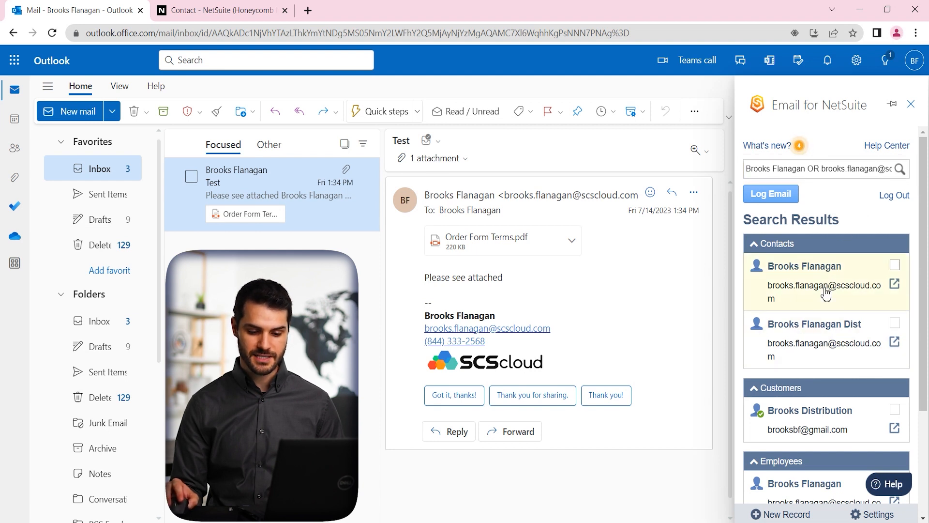
pyautogui.scroll(-3)
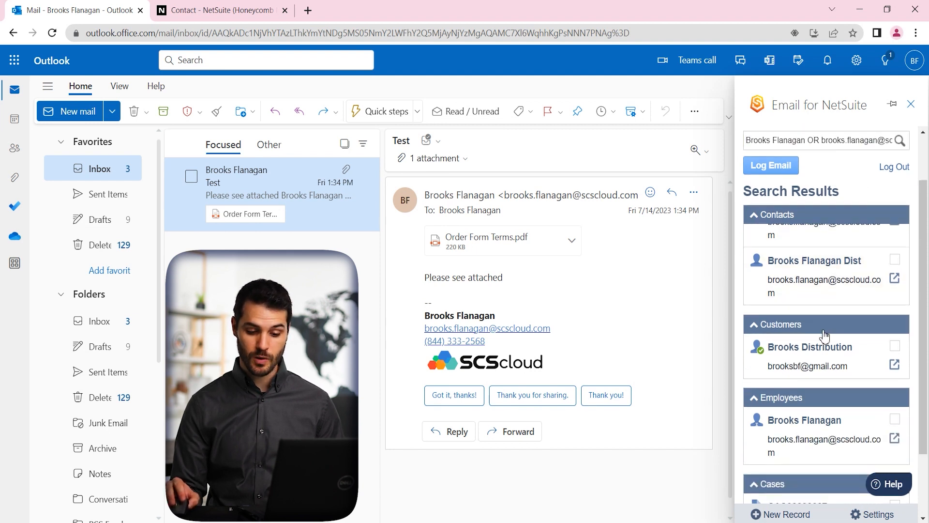
pyautogui.scroll(-3)
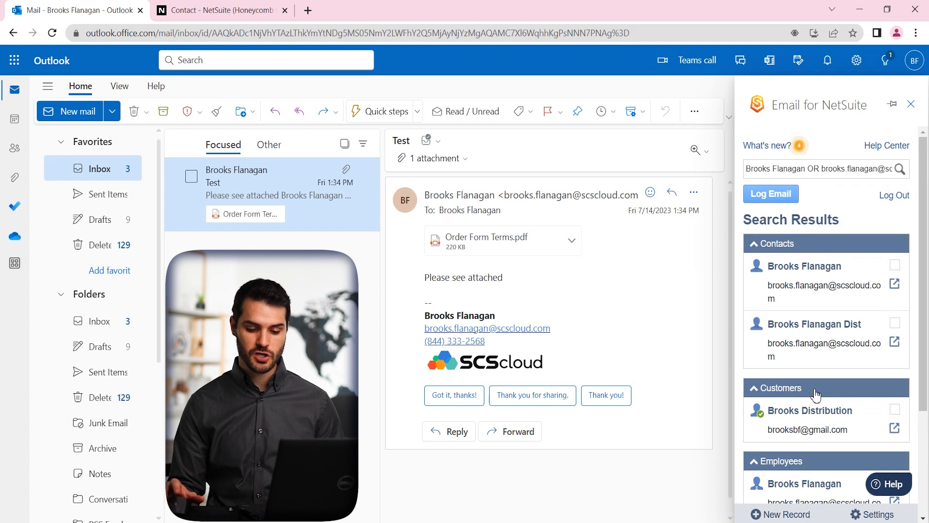
pyautogui.moveTo(853, 348)
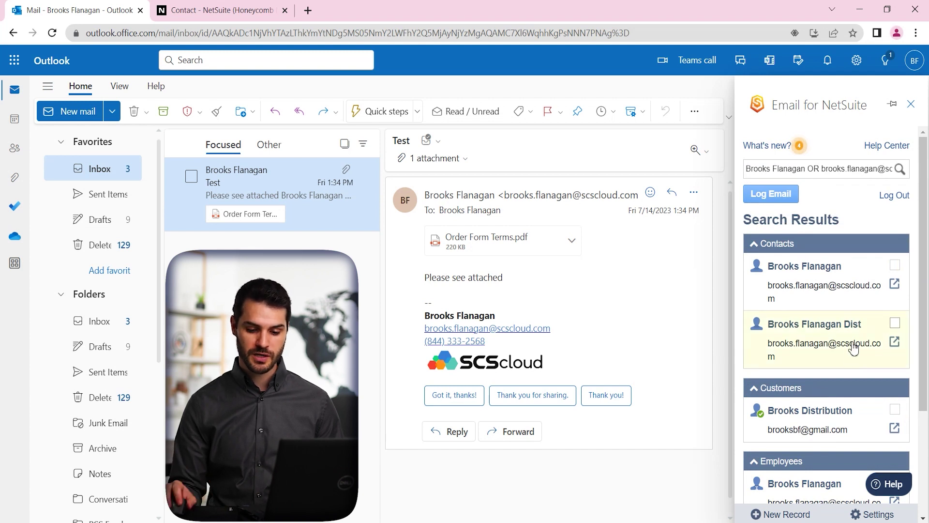
pyautogui.click(896, 264)
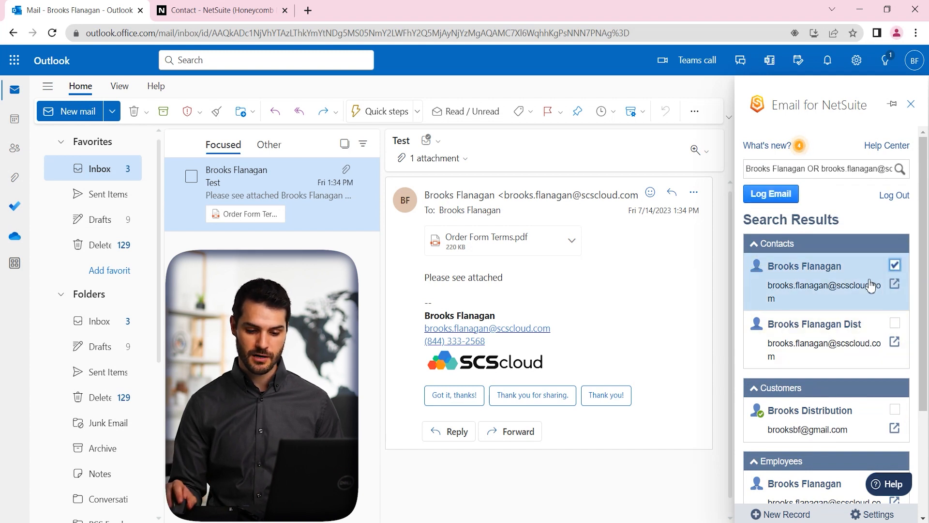
pyautogui.moveTo(787, 209)
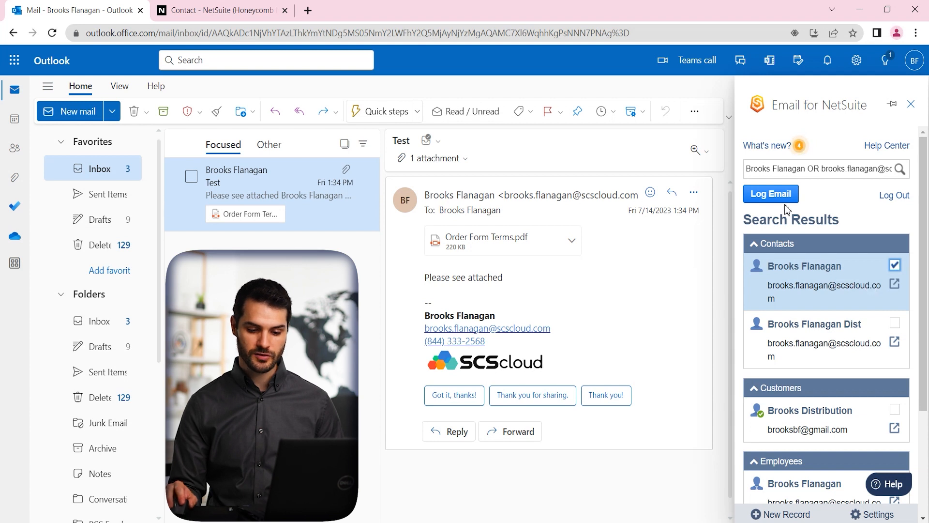
pyautogui.click(771, 193)
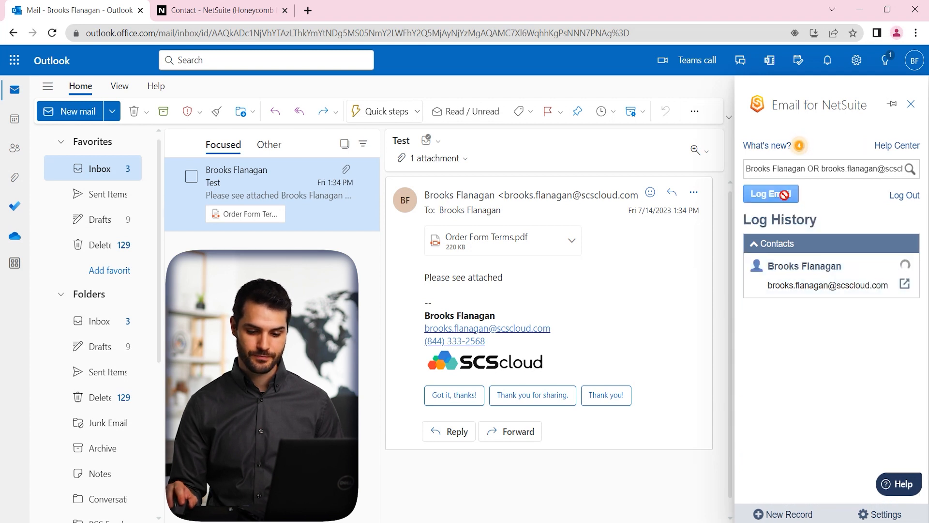
pyautogui.click(766, 193)
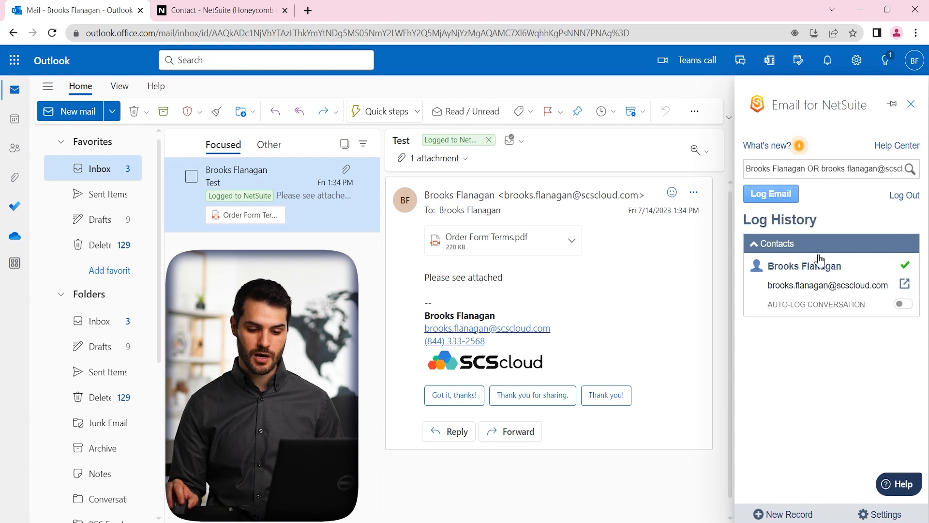
pyautogui.moveTo(837, 295)
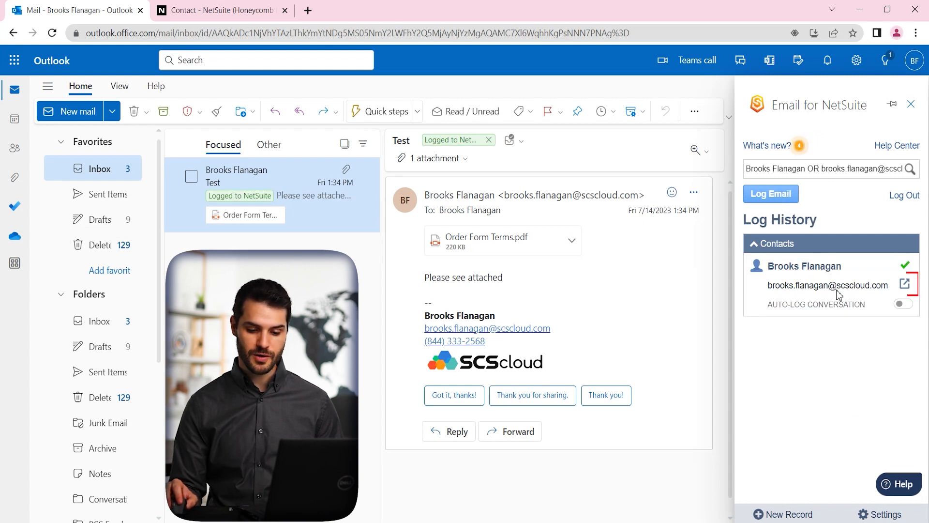
pyautogui.moveTo(905, 283)
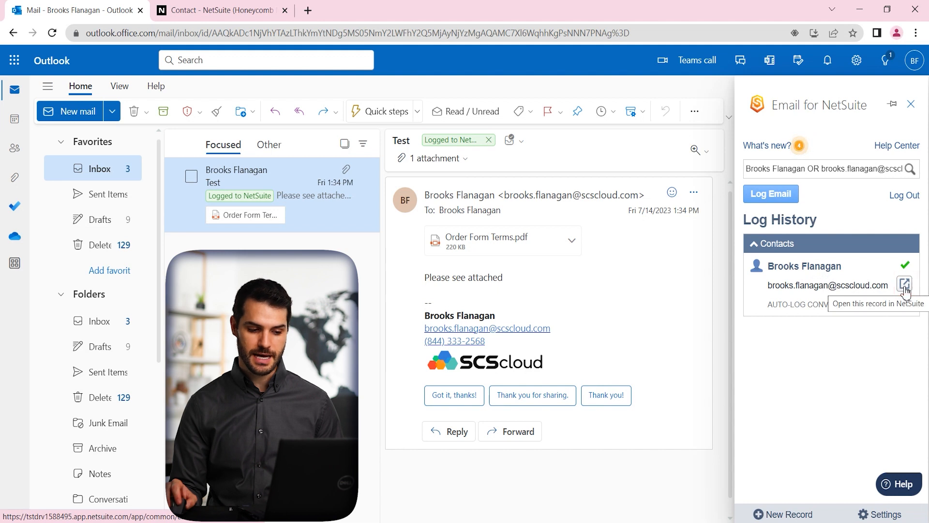
pyautogui.click(905, 284)
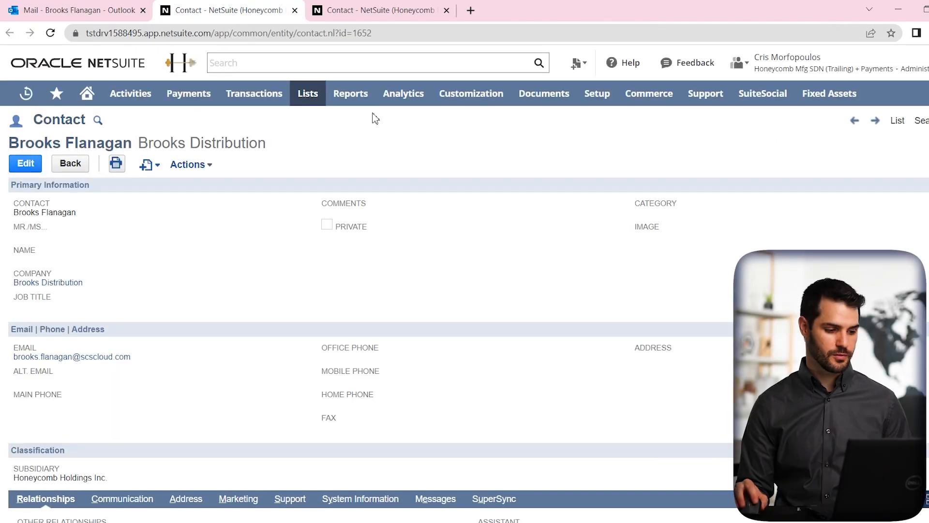
pyautogui.moveTo(172, 248)
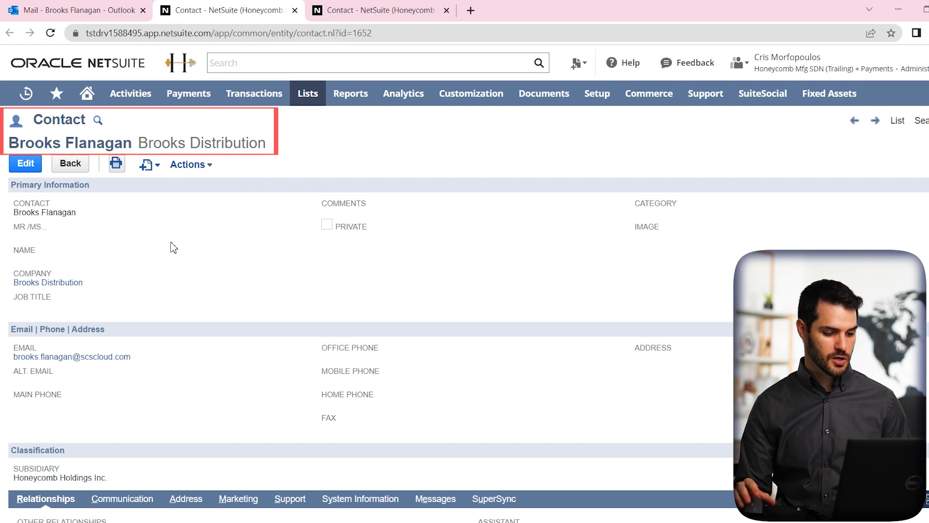
pyautogui.scroll(-3)
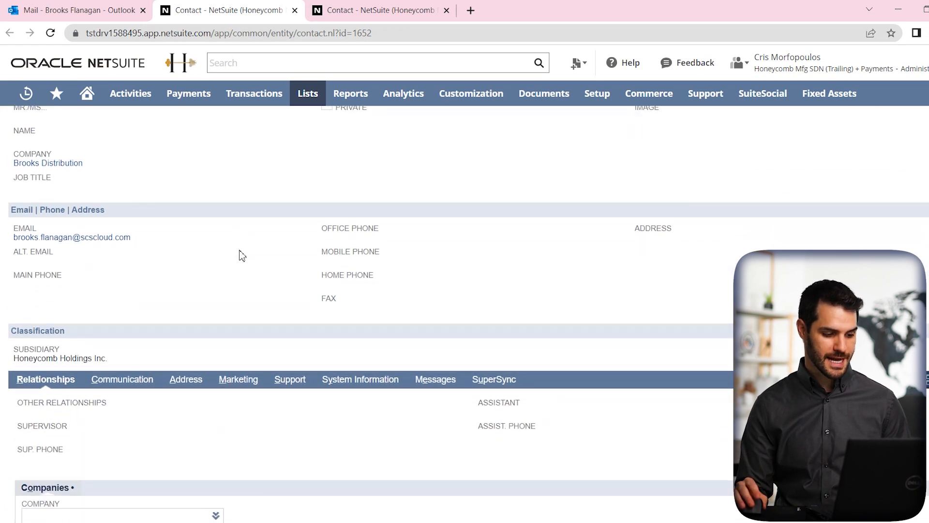
pyautogui.scroll(-3)
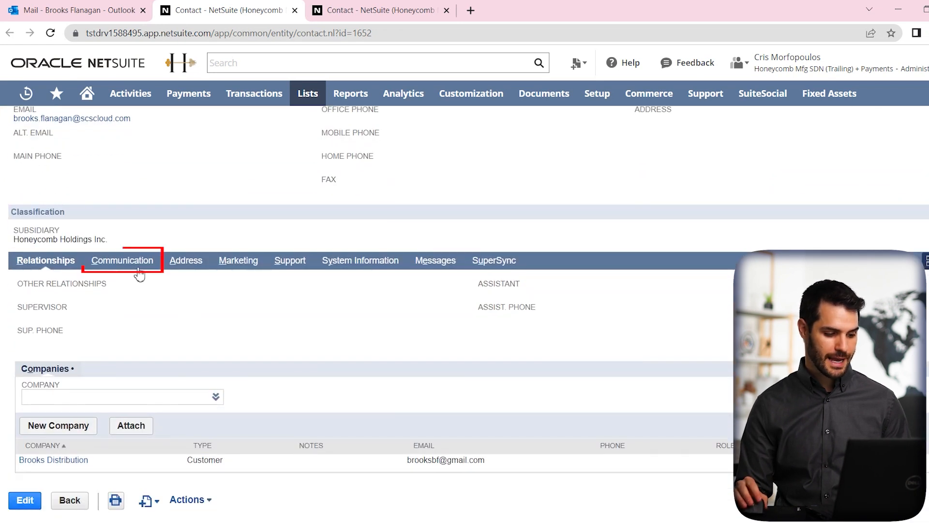
# Step: Show the Communication subtab's Messages list with the logged Test email and its PDF
pyautogui.click(121, 260)
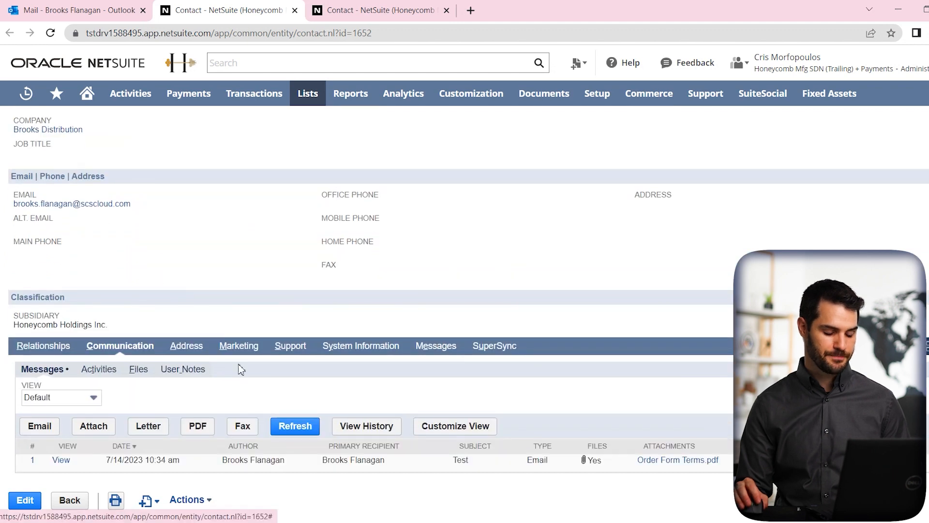
pyautogui.click(42, 369)
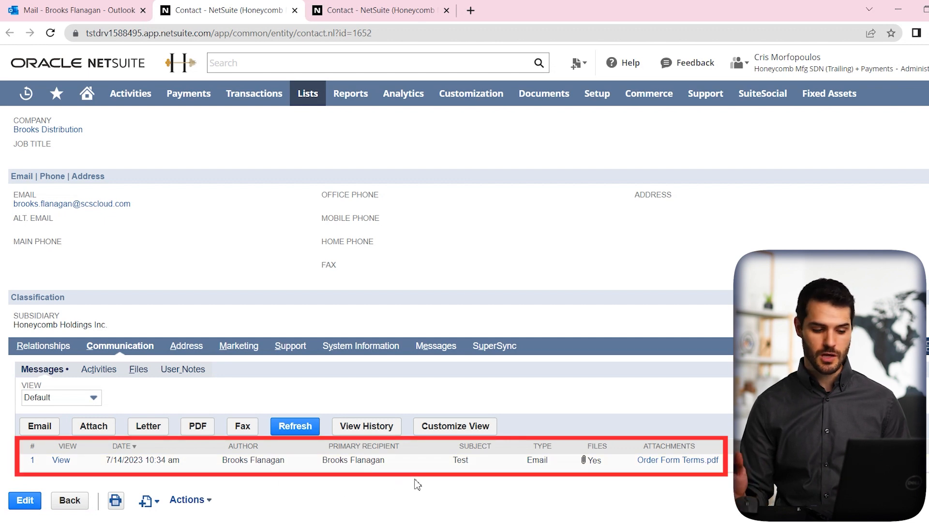
pyautogui.moveTo(403, 491)
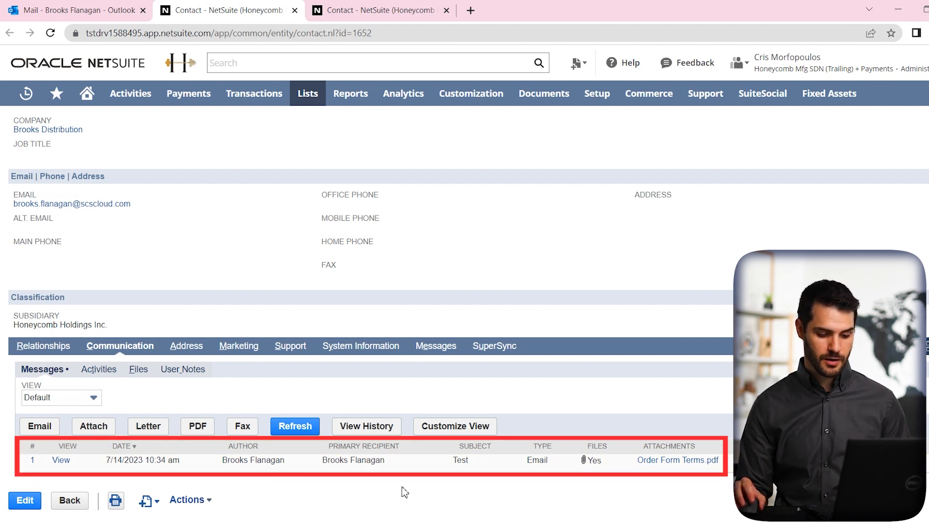
pyautogui.moveTo(578, 479)
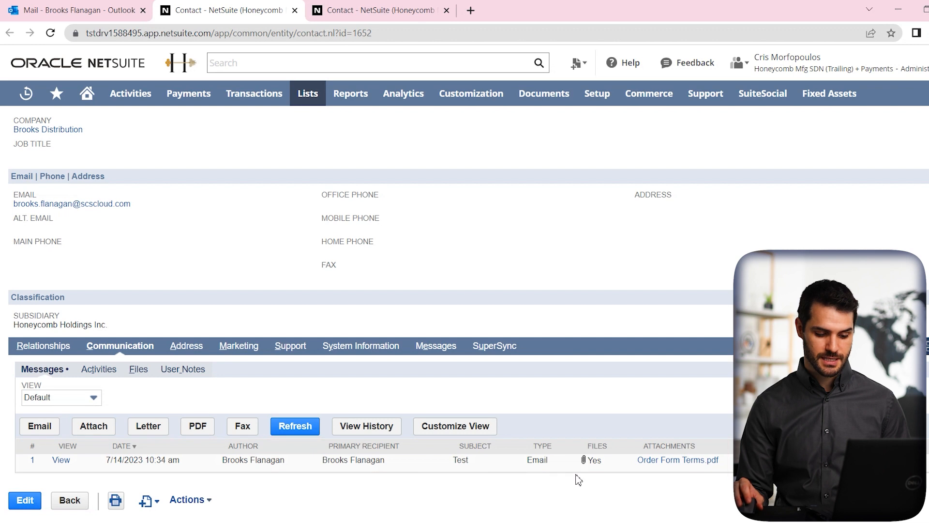
pyautogui.moveTo(683, 476)
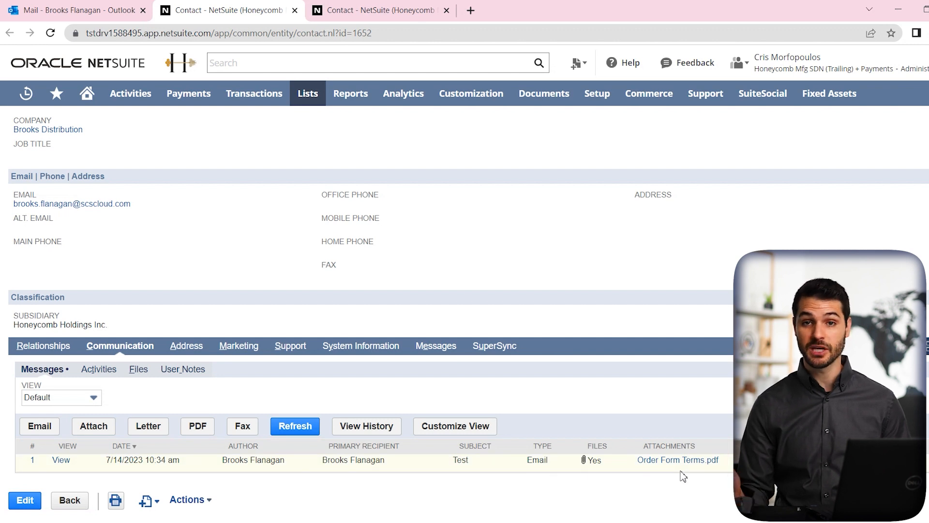
pyautogui.moveTo(565, 476)
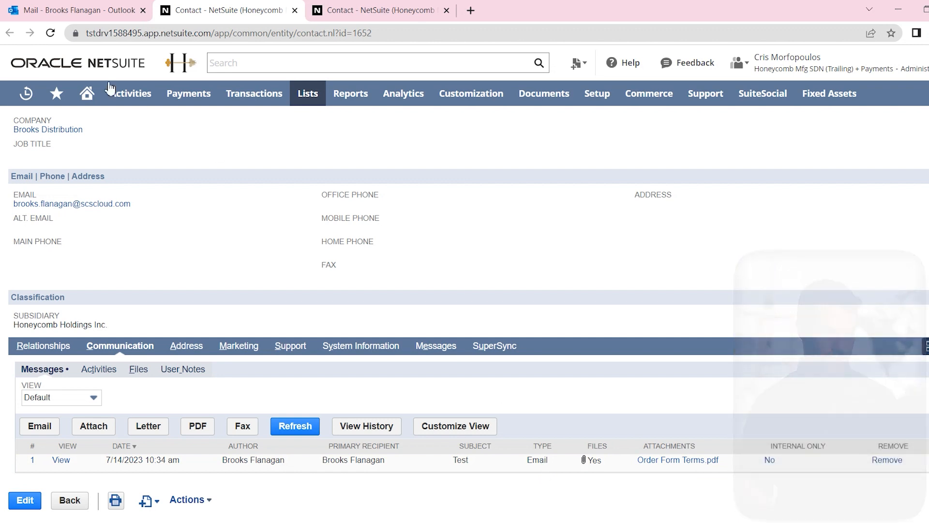
# Step: Switch back to the Outlook tab showing the Test email tagged Logged to NetSuite
pyautogui.click(77, 10)
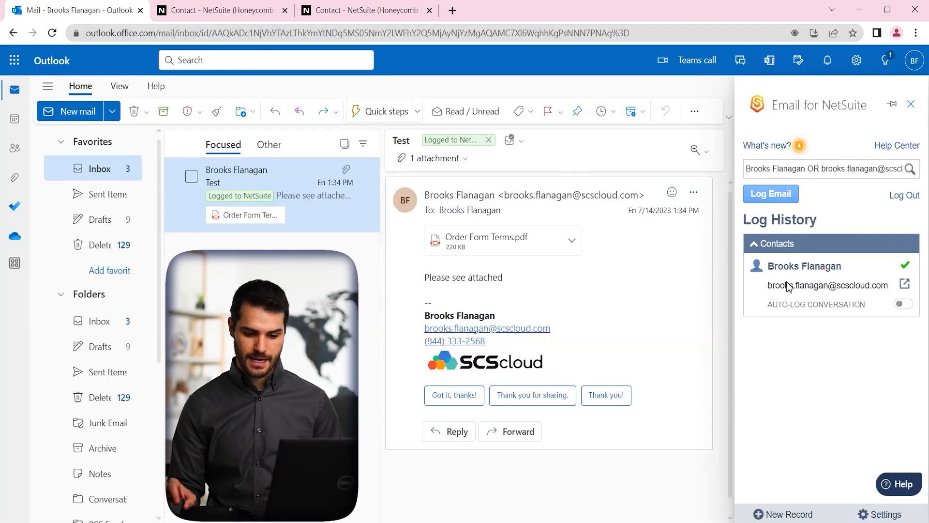
pyautogui.moveTo(657, 224)
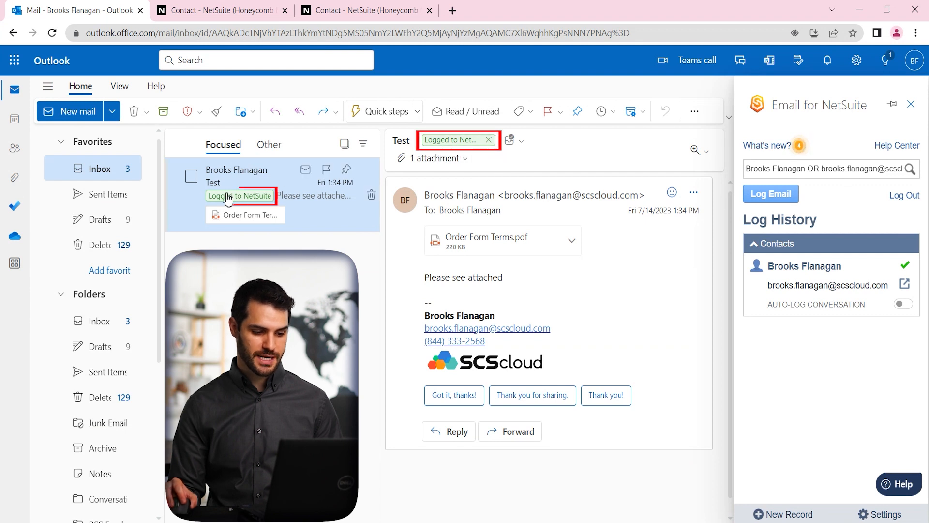
pyautogui.moveTo(240, 196)
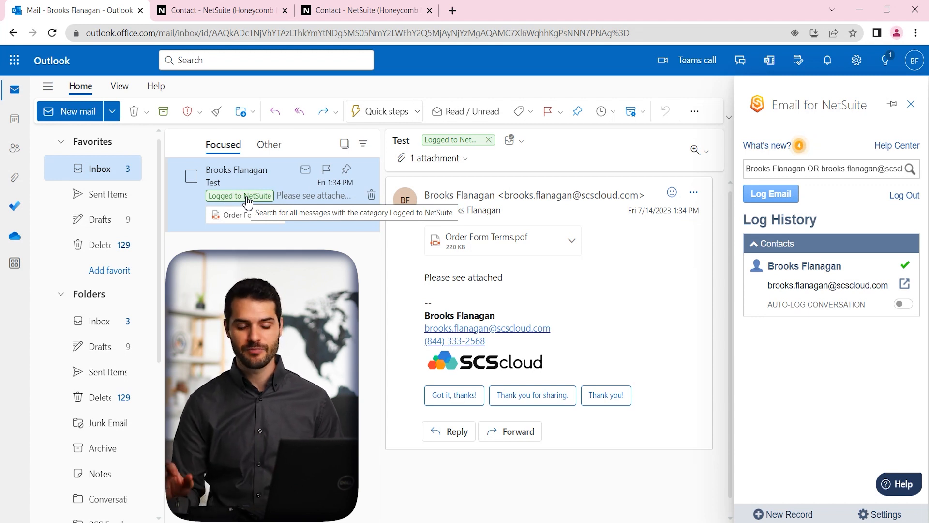
pyautogui.moveTo(844, 345)
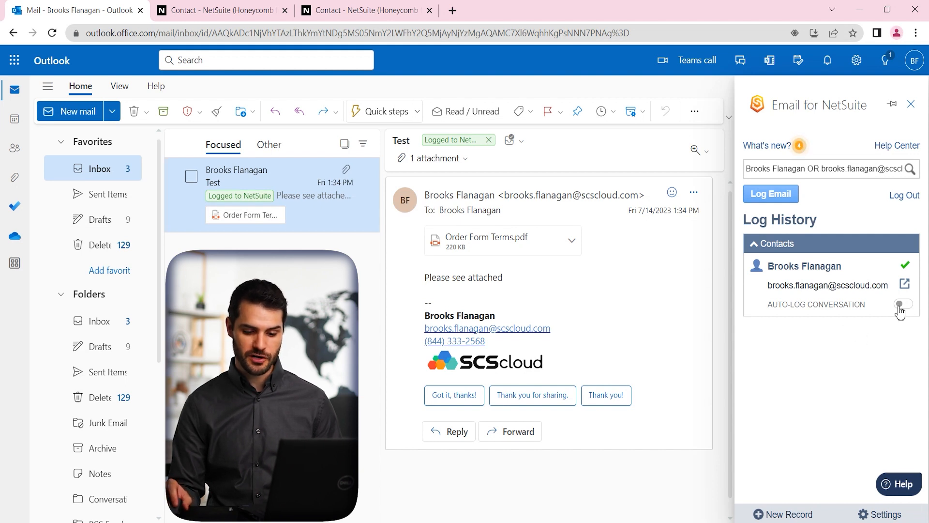
pyautogui.click(902, 304)
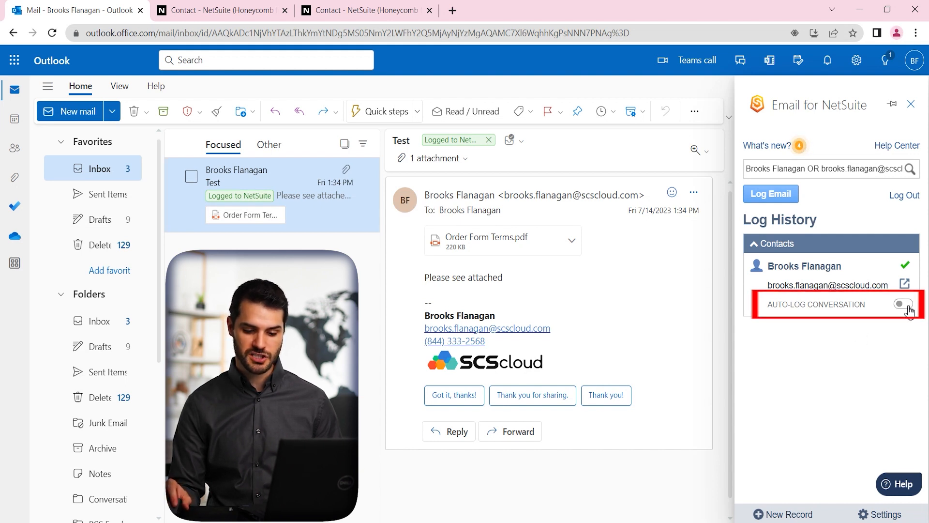
pyautogui.click(904, 304)
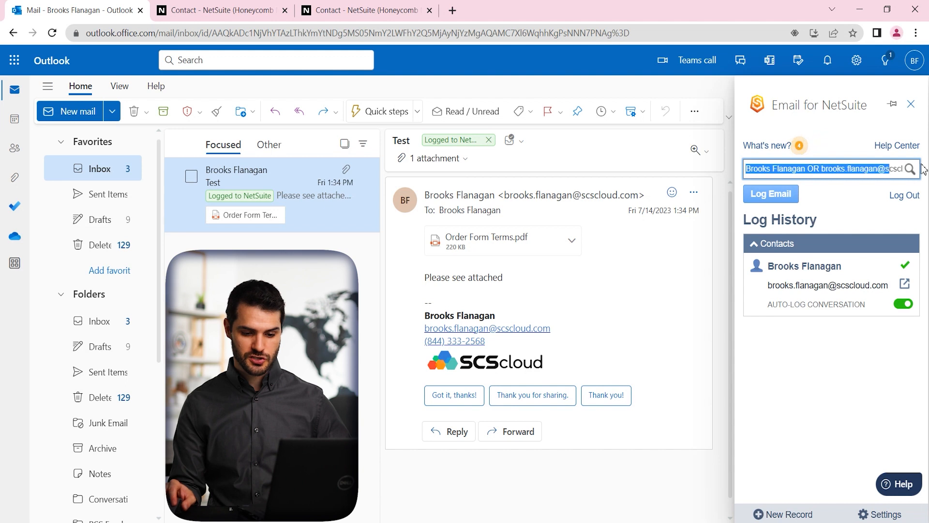
# Step: Search the add-in for 'chess' to list Chess Art Gallery, Baron Chess and related cases
pyautogui.write('chess')
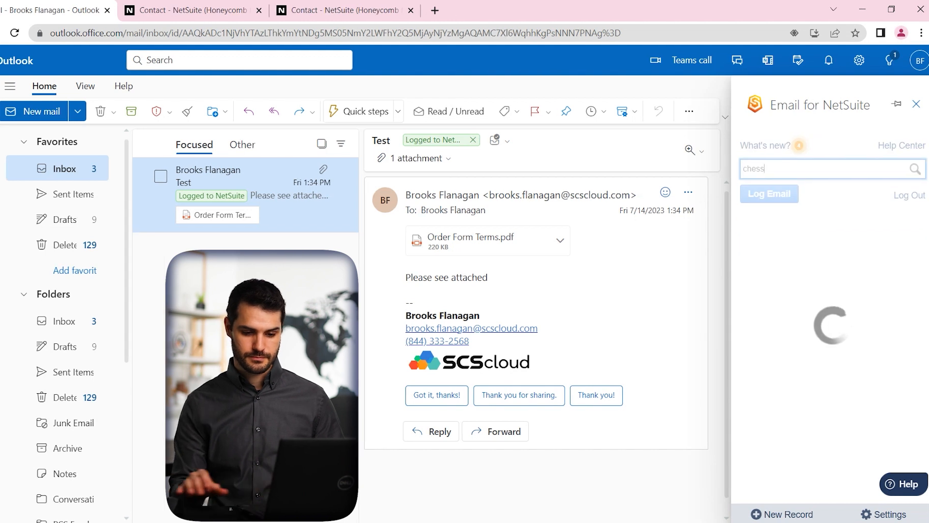
pyautogui.click(915, 169)
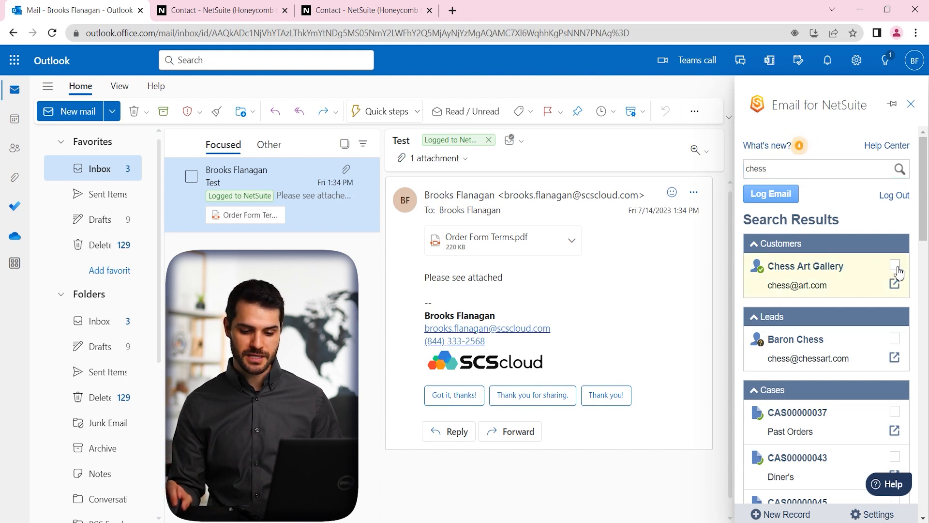
# Step: Log the Test email to the Chess Art Gallery customer record
pyautogui.click(896, 266)
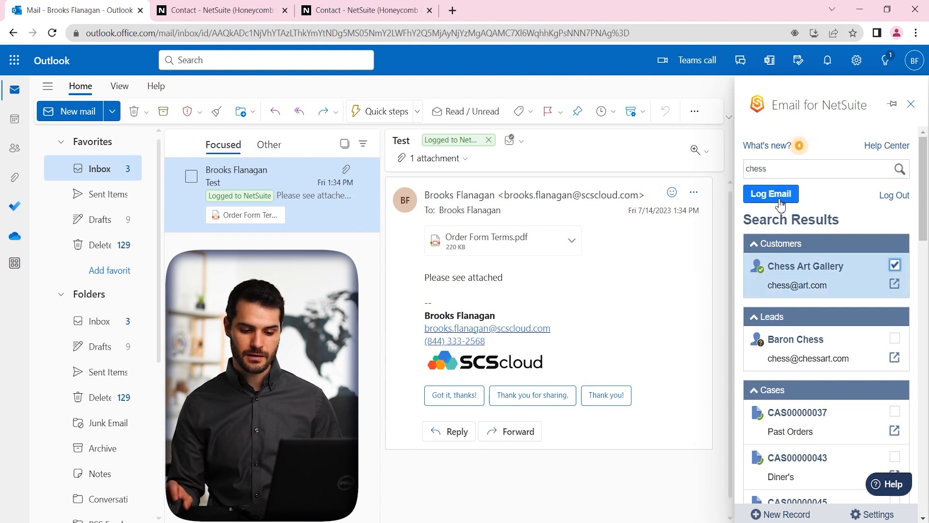
pyautogui.click(771, 194)
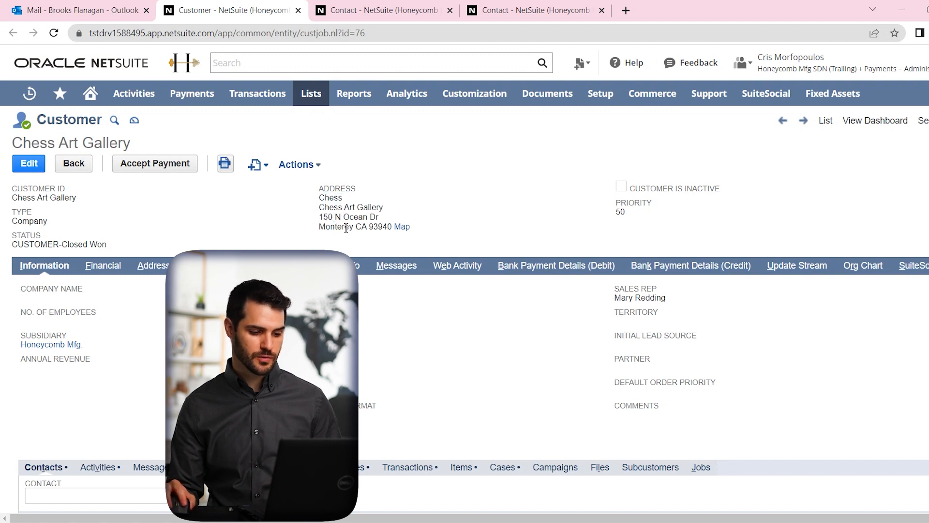
pyautogui.moveTo(119, 102)
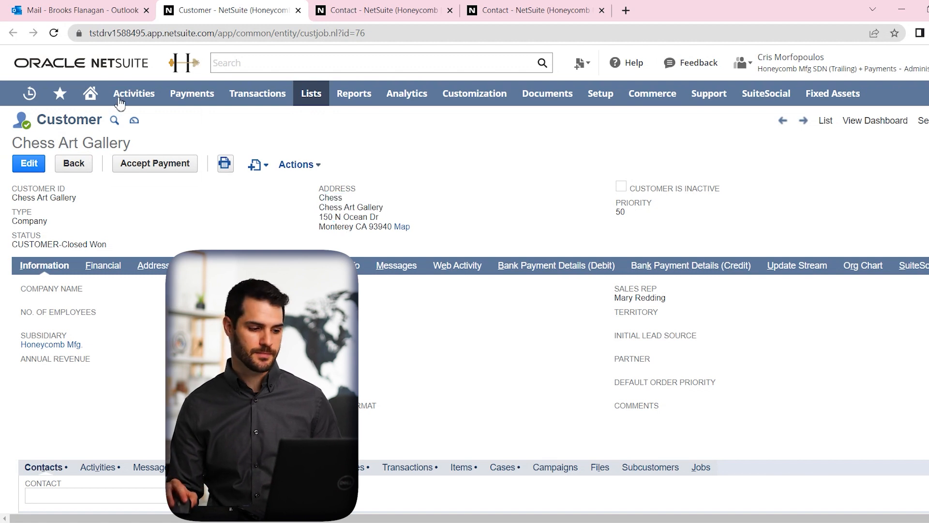
# Step: Switch from the NetSuite Chess Art Gallery tab back to the Outlook mailbox
pyautogui.click(77, 11)
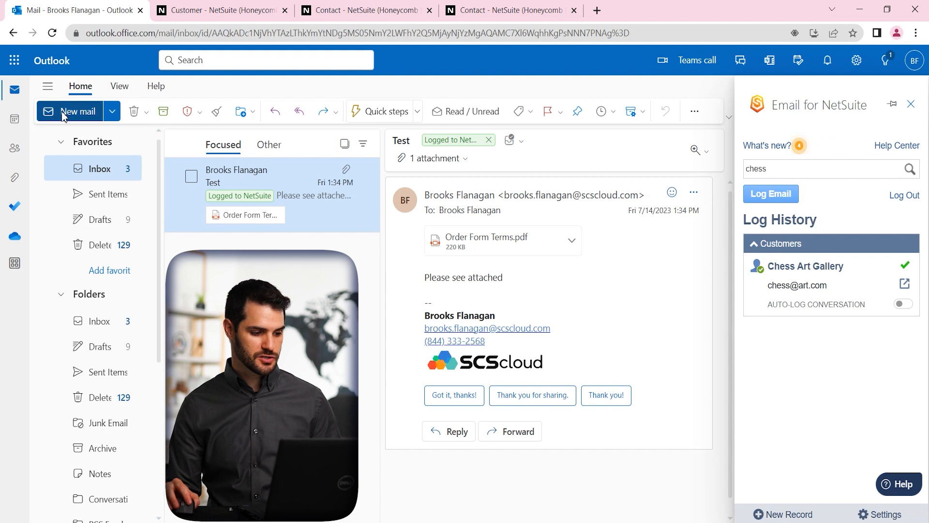
pyautogui.click(69, 111)
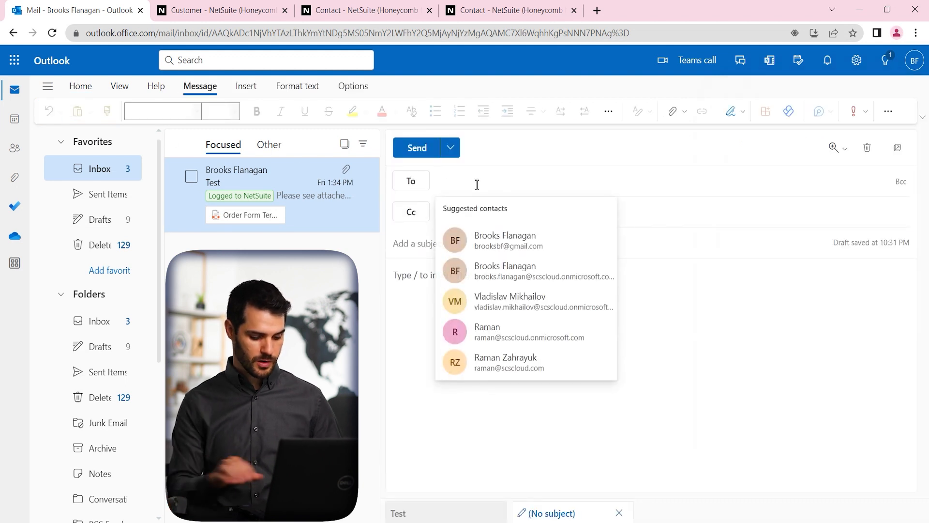
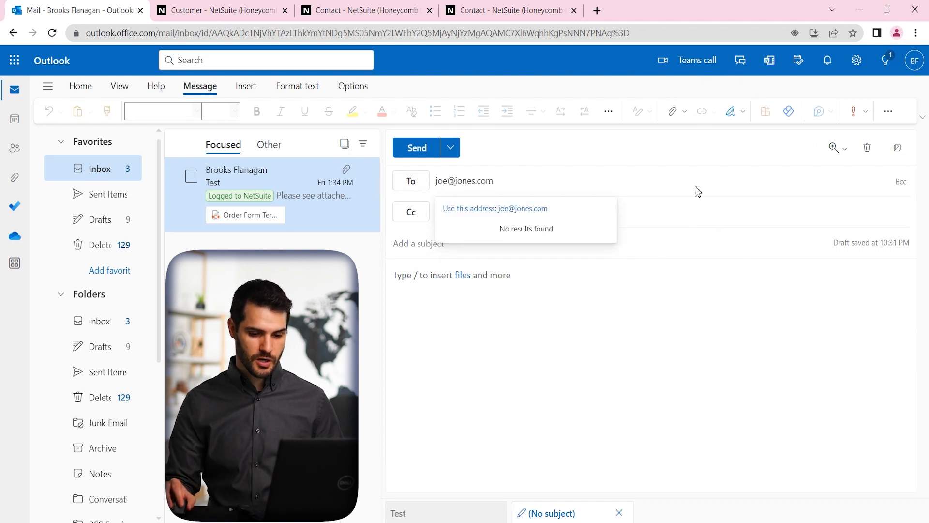
pyautogui.moveTo(887, 112)
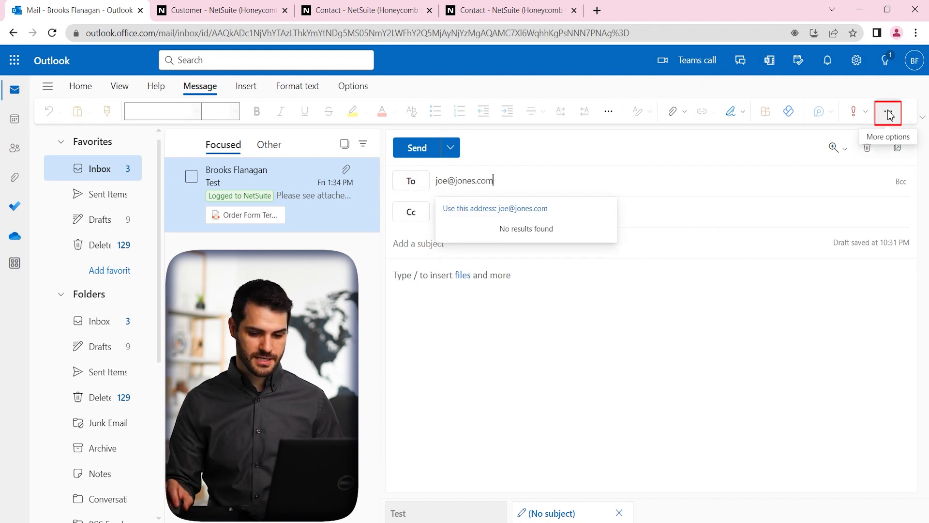
pyautogui.click(888, 112)
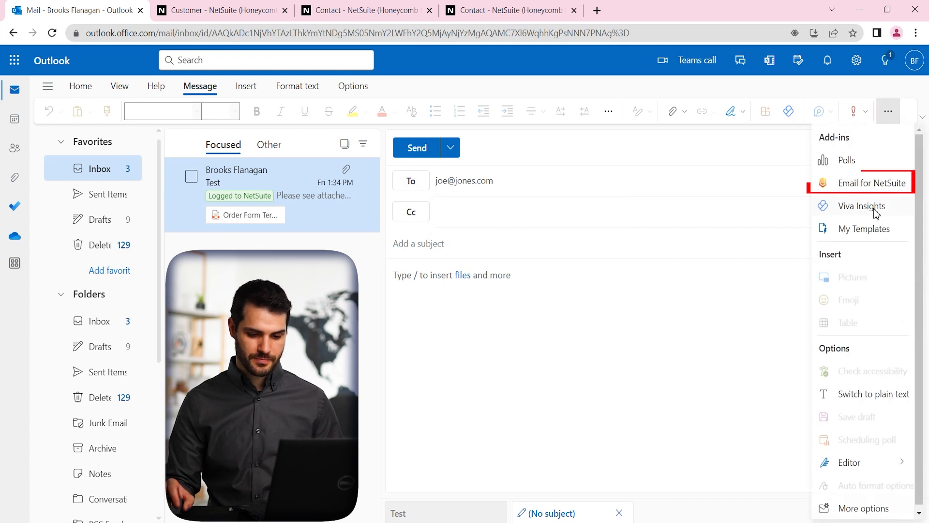
pyautogui.click(869, 183)
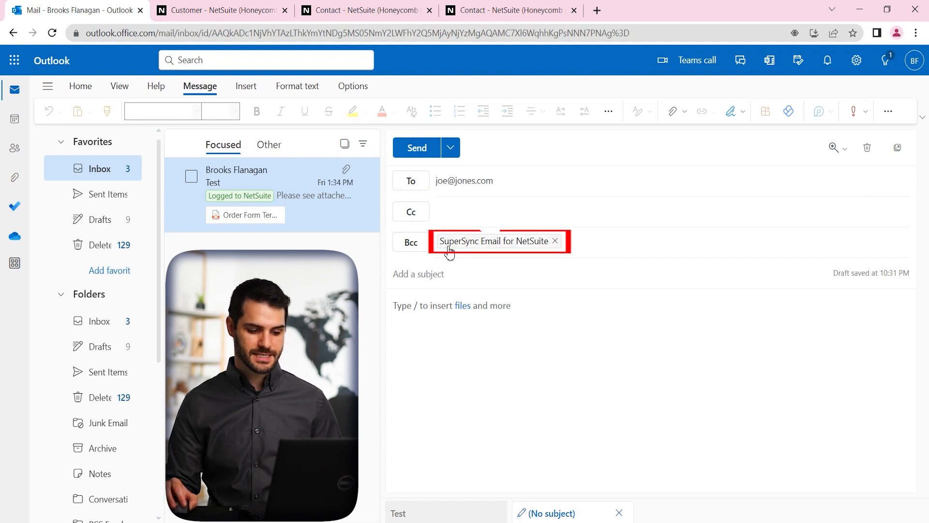
pyautogui.moveTo(502, 257)
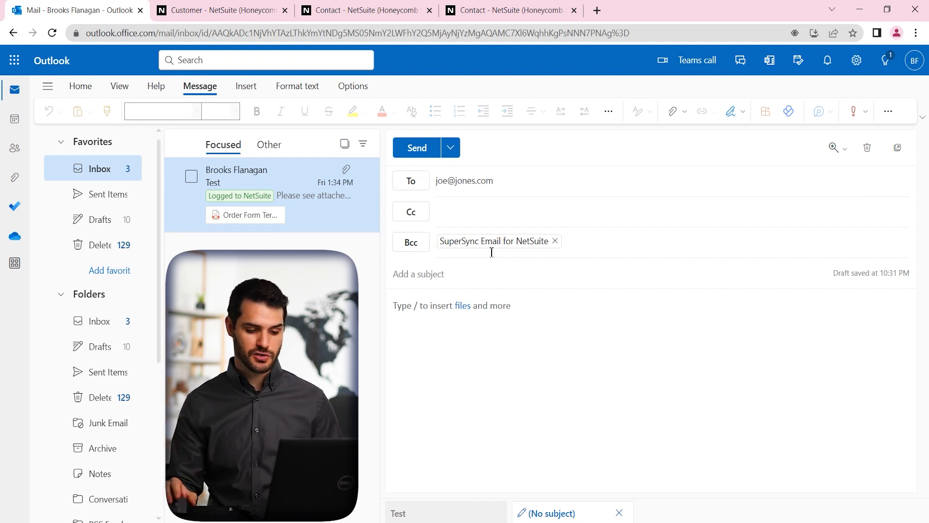
pyautogui.moveTo(479, 259)
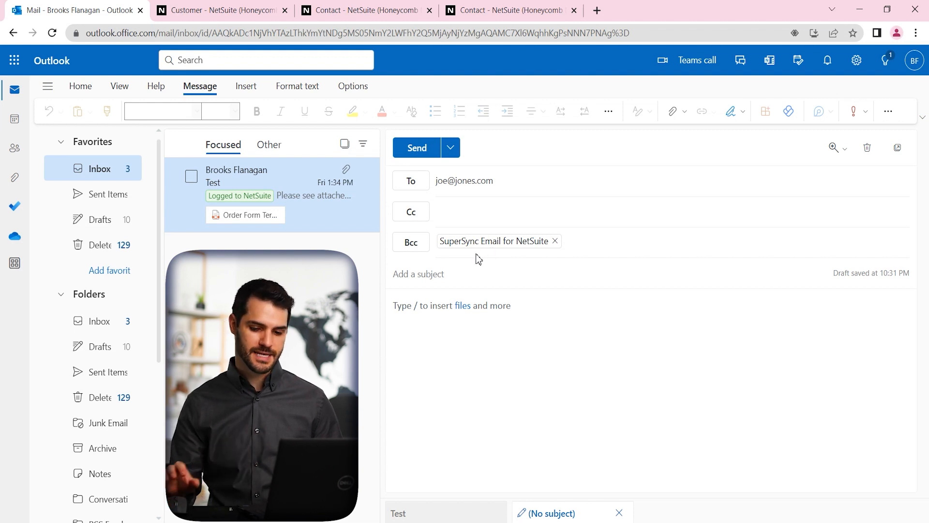
pyautogui.moveTo(311, 201)
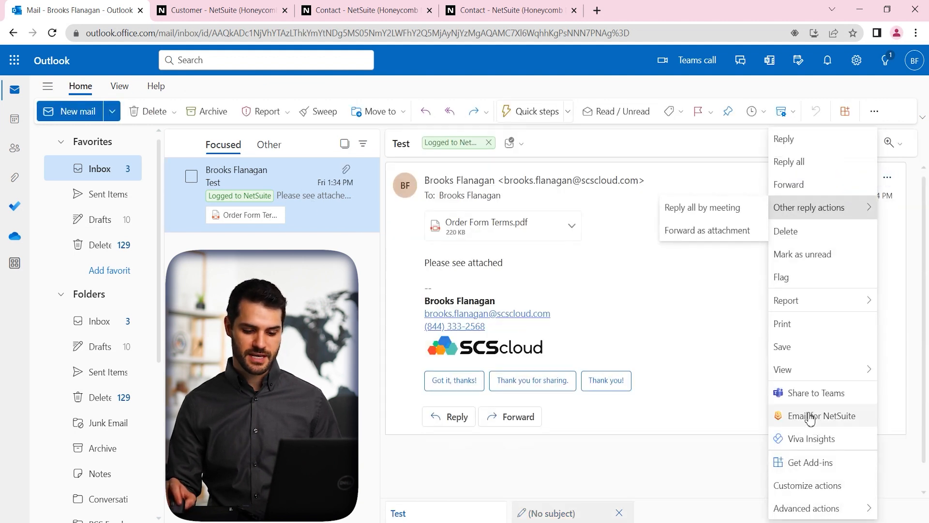
# Step: Reopen the Email for NetSuite add-in from the Test email's message menu
pyautogui.click(816, 415)
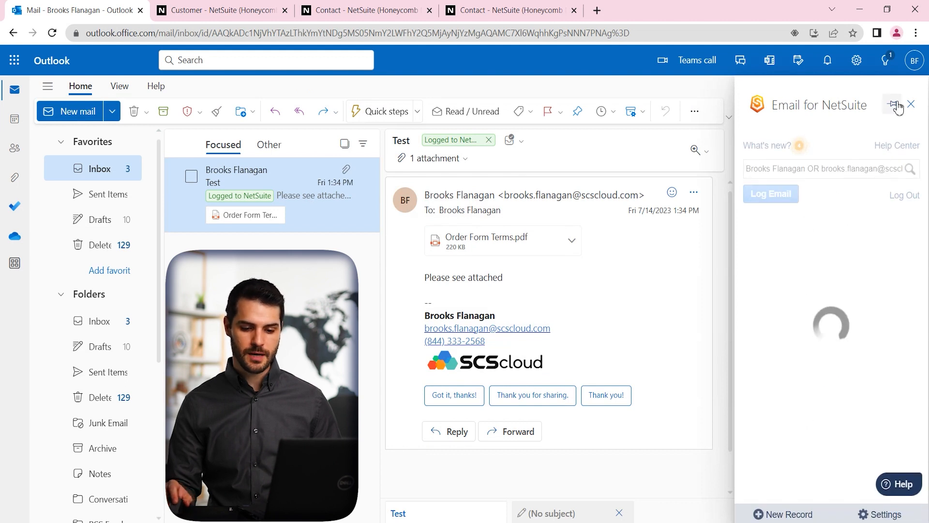
pyautogui.moveTo(896, 105)
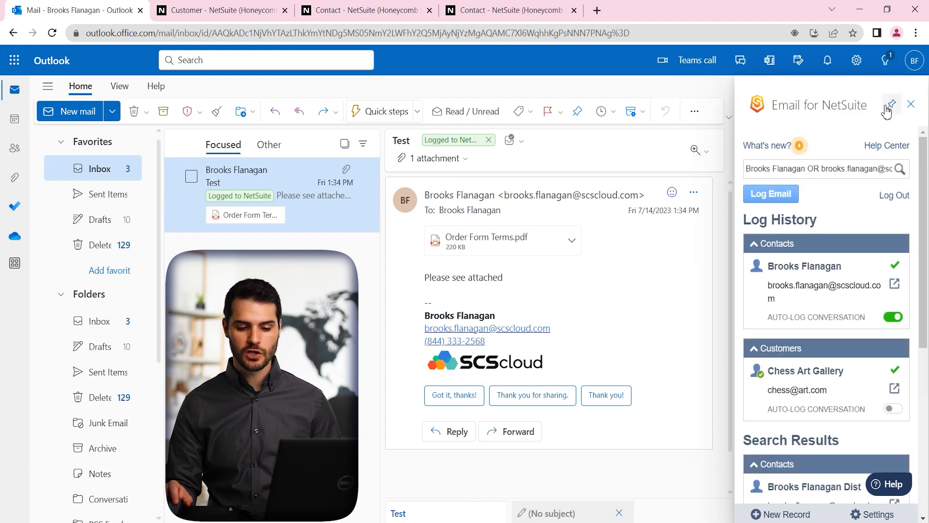
pyautogui.moveTo(892, 109)
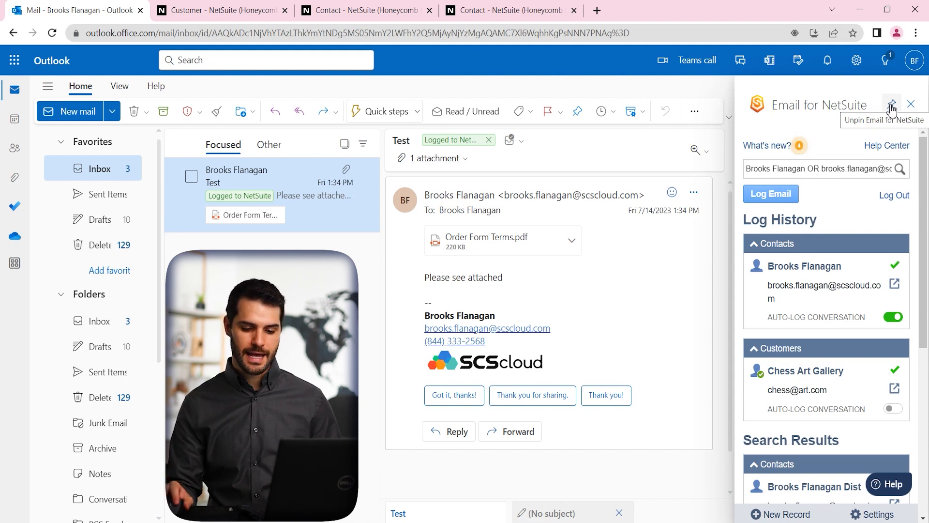
pyautogui.moveTo(892, 109)
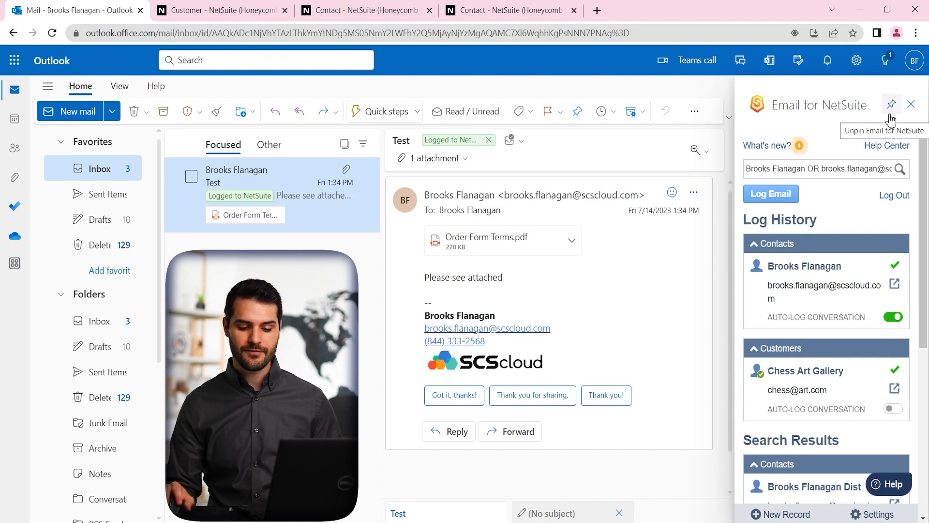
pyautogui.moveTo(897, 129)
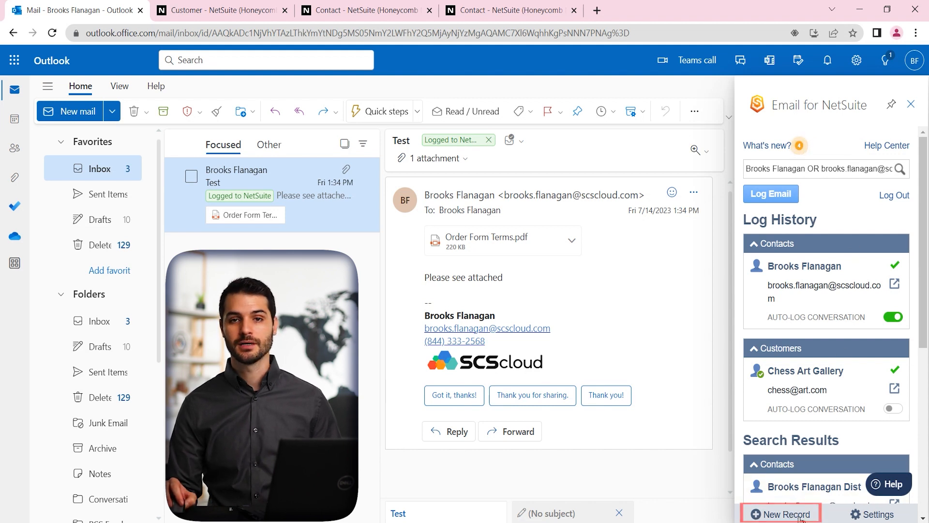
# Step: Show the New Record form list and scroll through its contact, customer, lead, partner, project and vendor groups
pyautogui.click(781, 514)
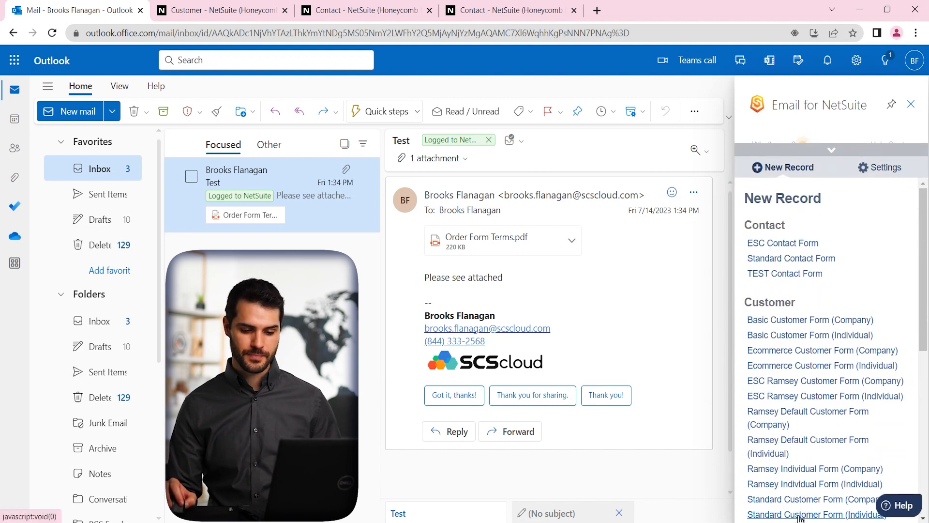
pyautogui.scroll(-3)
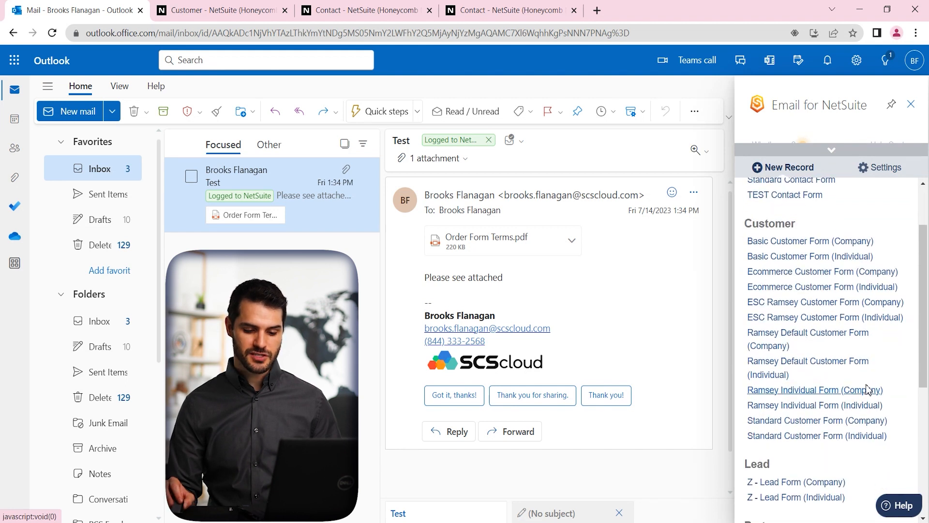
pyautogui.scroll(-3)
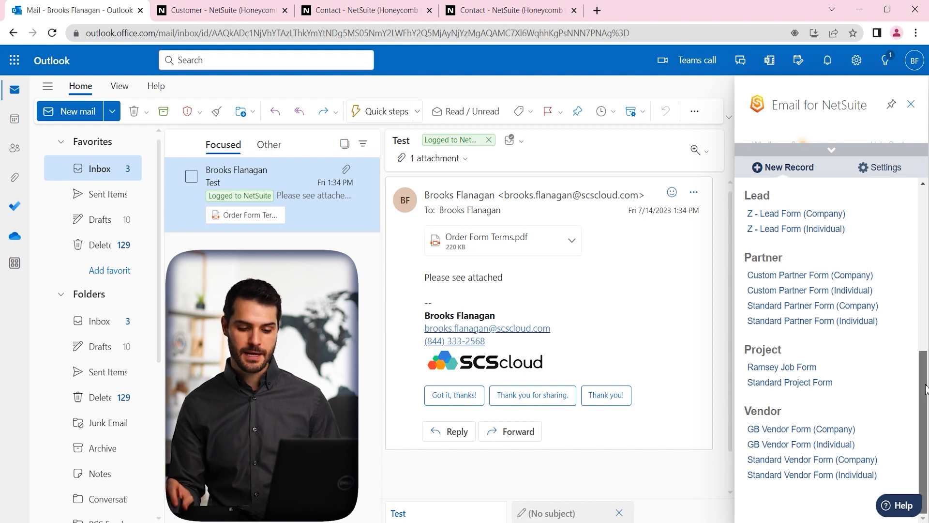
pyautogui.scroll(3)
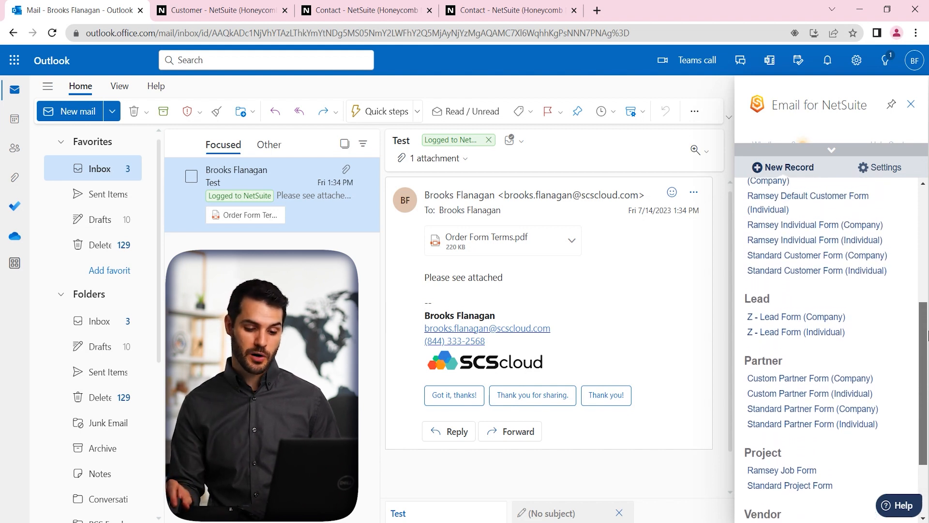
pyautogui.scroll(3)
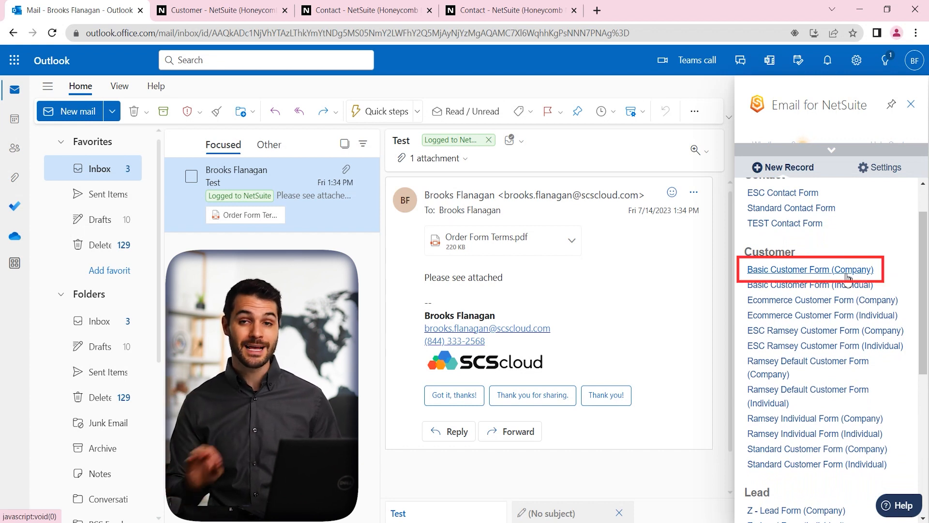
# Step: Choose Basic Customer Form (Company) under Customer, prefilled with the sender's email
pyautogui.click(810, 270)
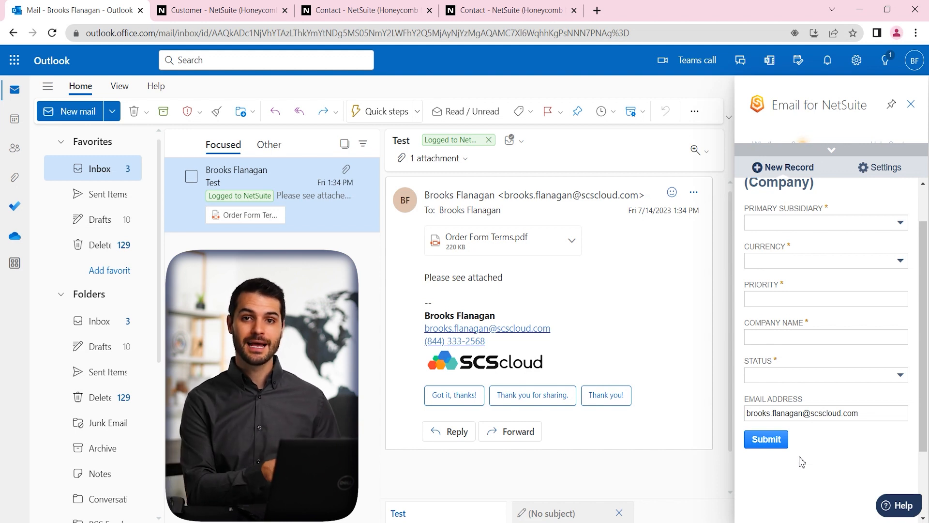
pyautogui.moveTo(801, 452)
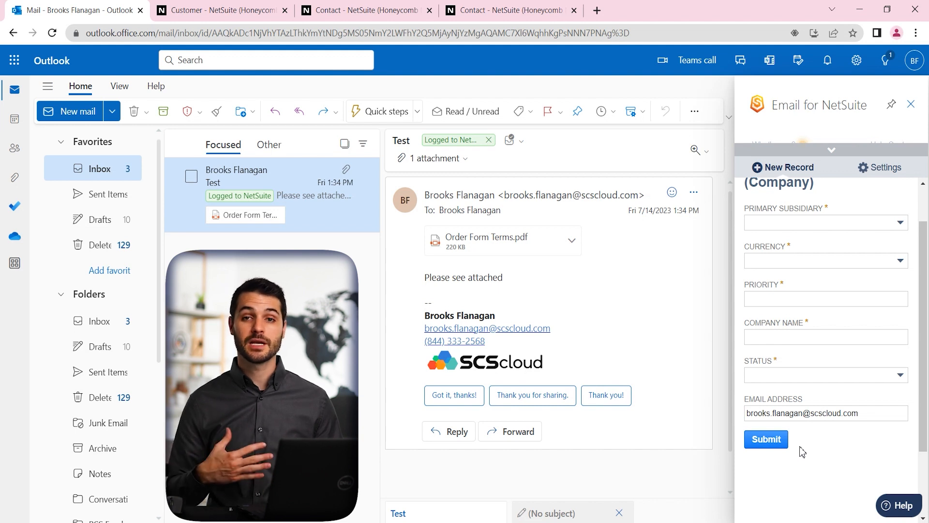